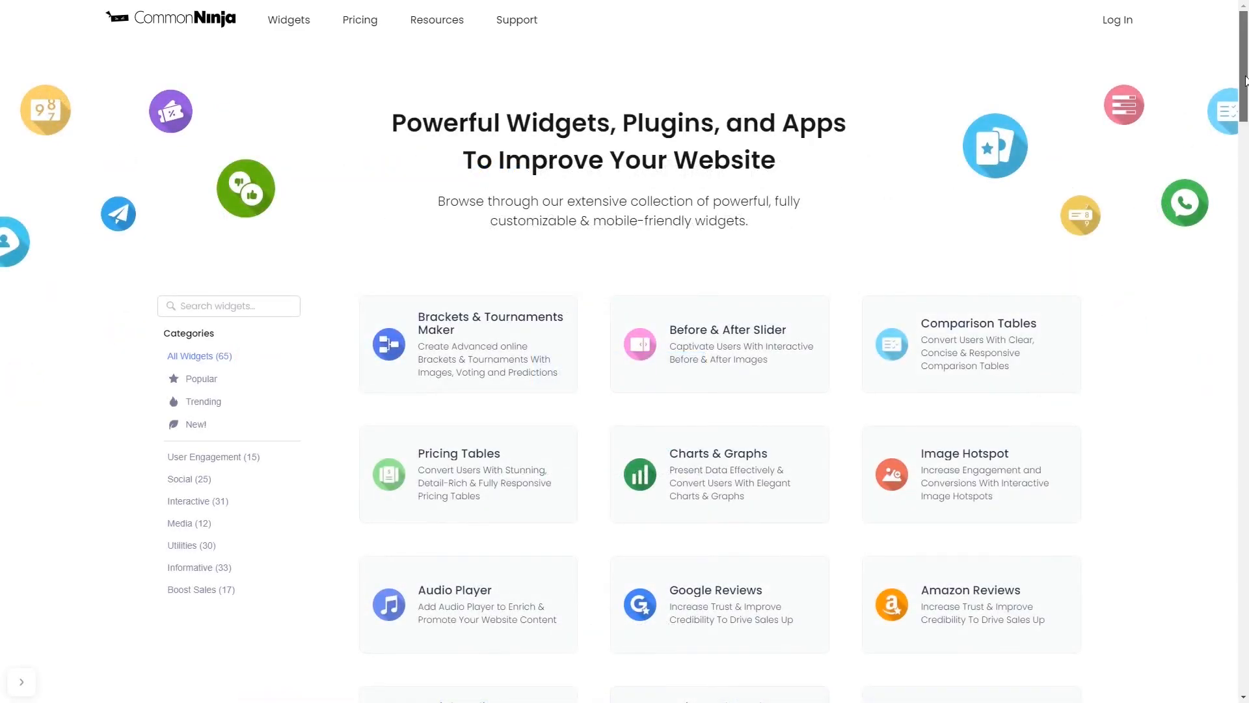
- Scroll the widgets catalog down to reach the Progress Bars widget
scroll("down", 3)
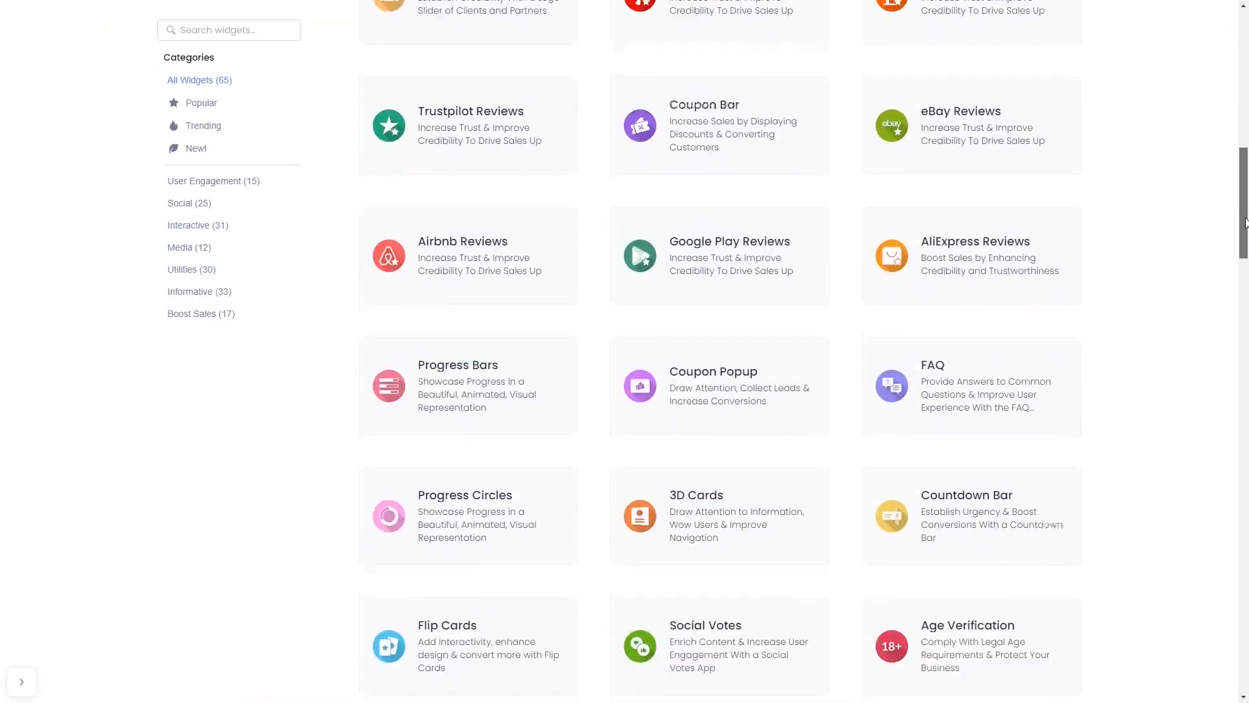
scroll("down", 3)
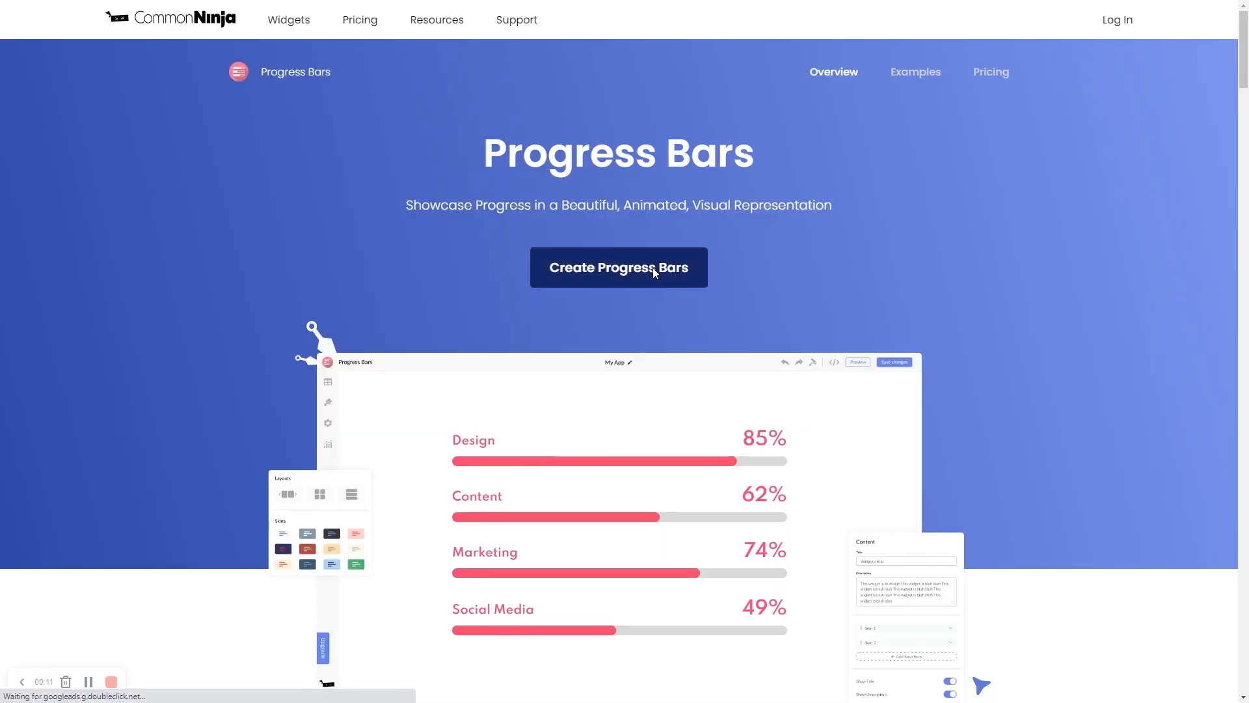
- Create a progress-bars widget, set Design to 36%, and pick the percentages-above-bars layout
left_click(618, 266)
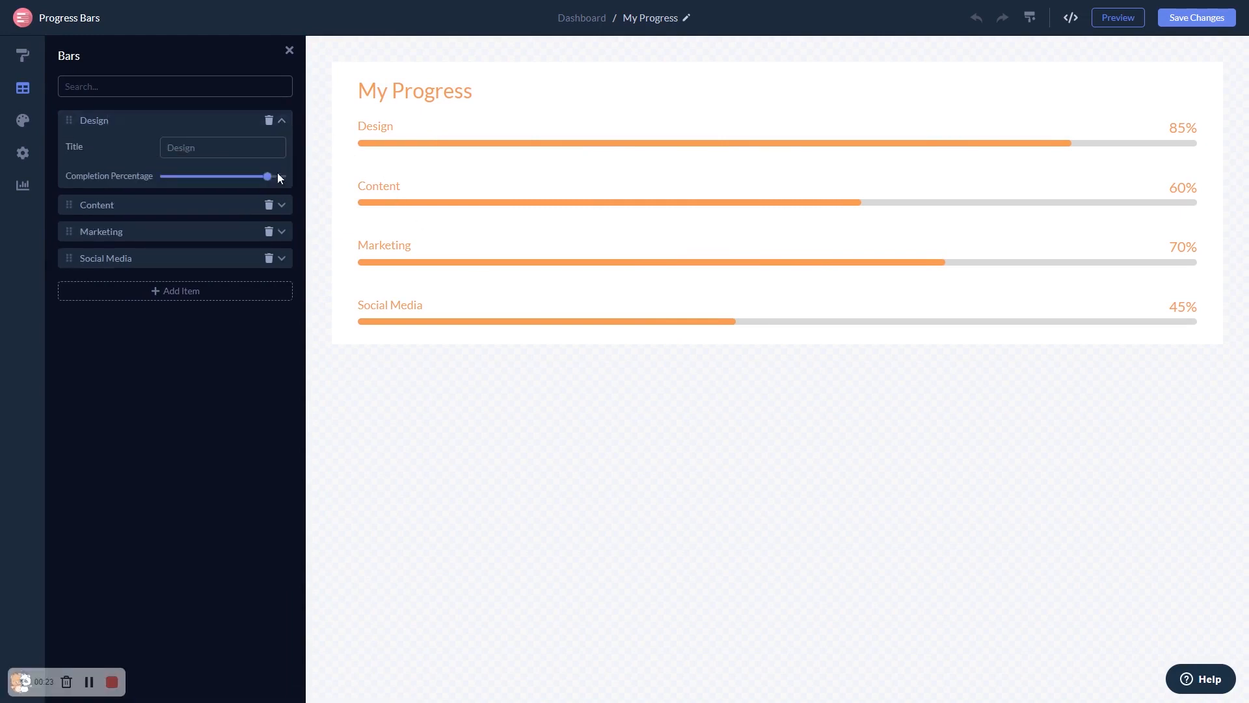
left_click_drag(268, 176, 205, 177)
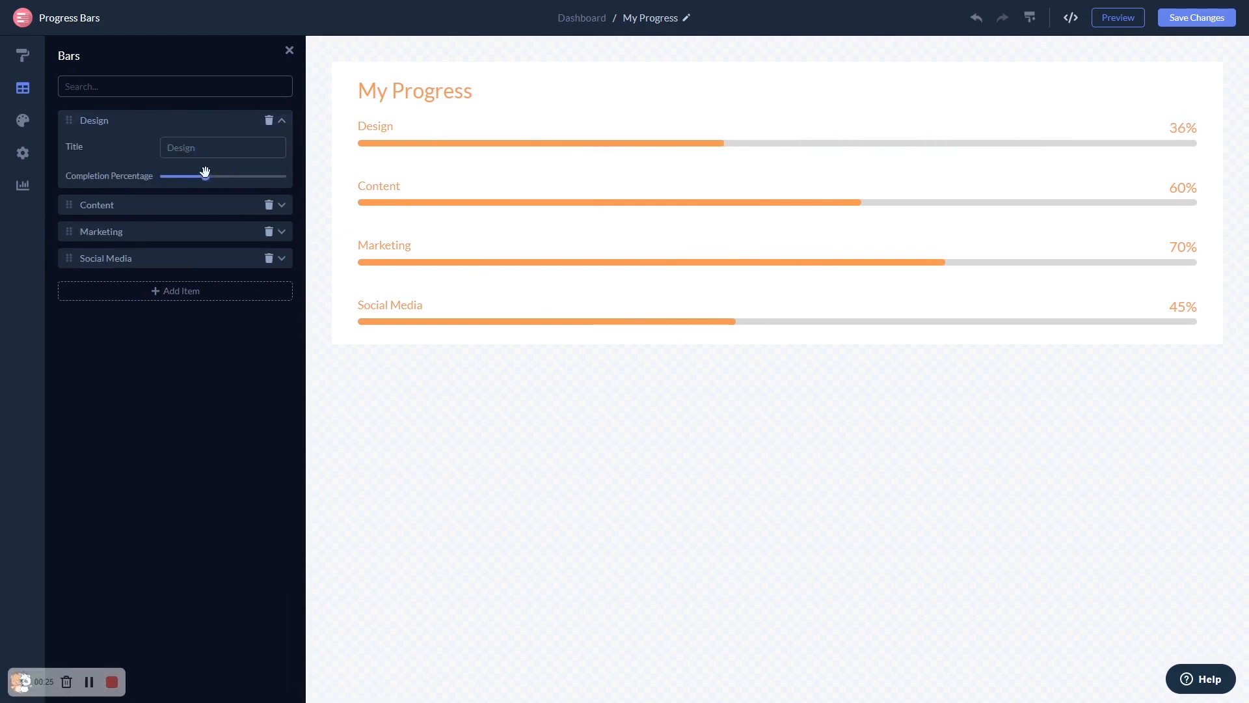
left_click(22, 54)
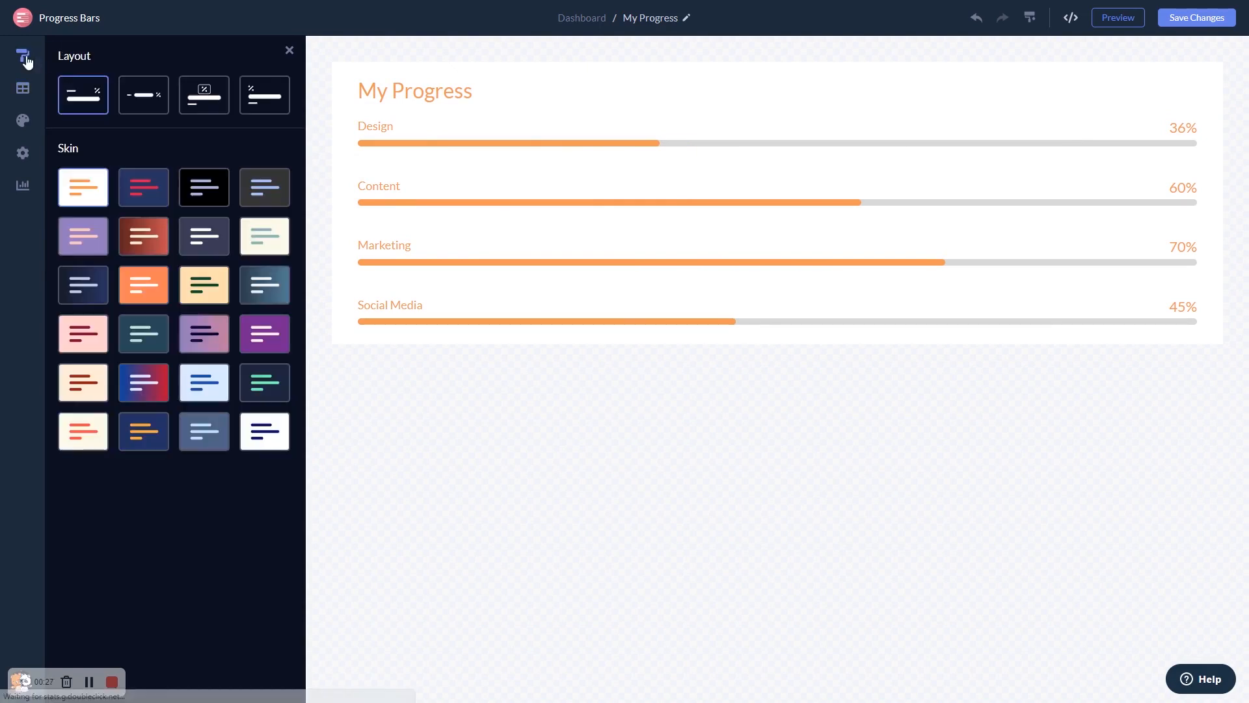
left_click(203, 95)
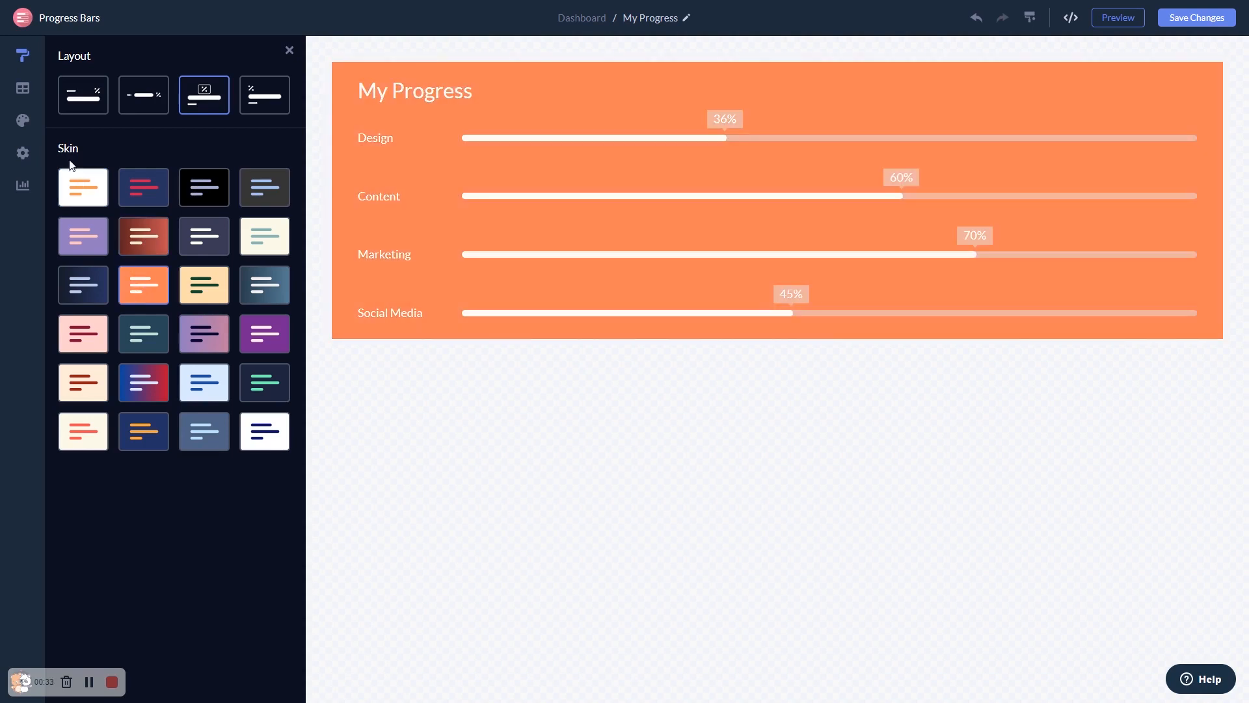
- Browse the Design colour and font options, then show the Visibility settings
left_click(22, 120)
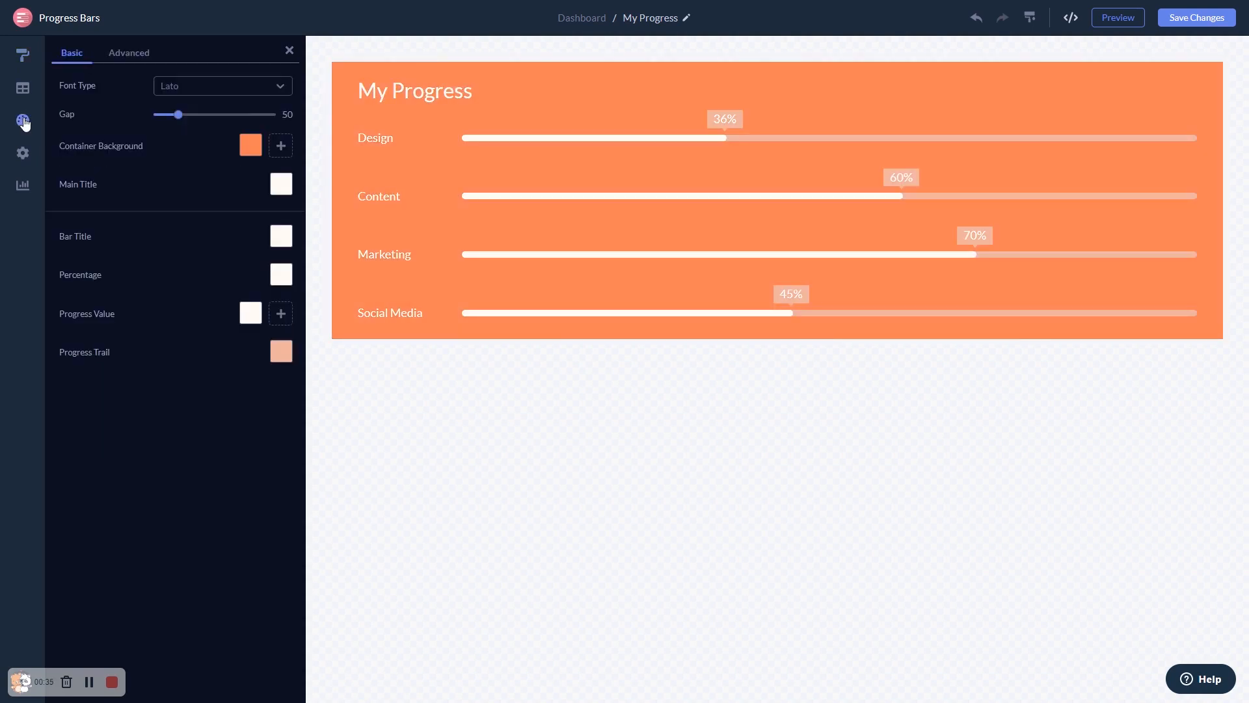
mouse_move(22, 153)
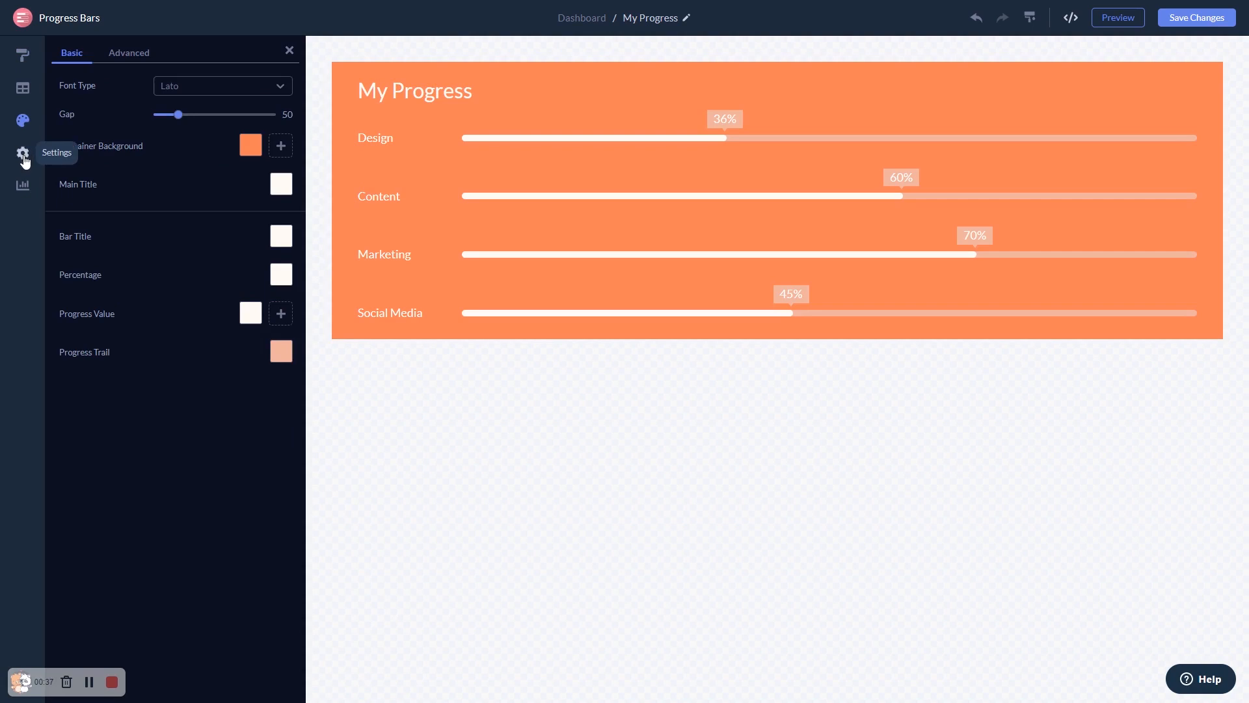
left_click(23, 153)
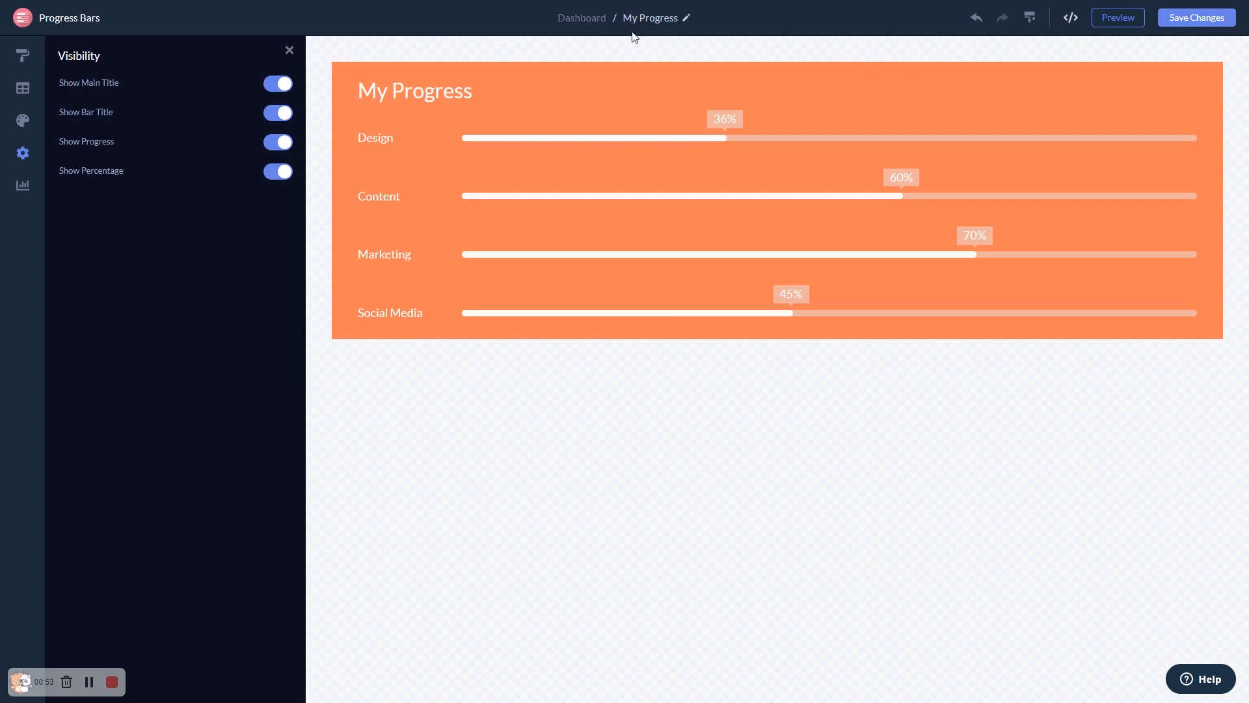
mouse_move(582, 17)
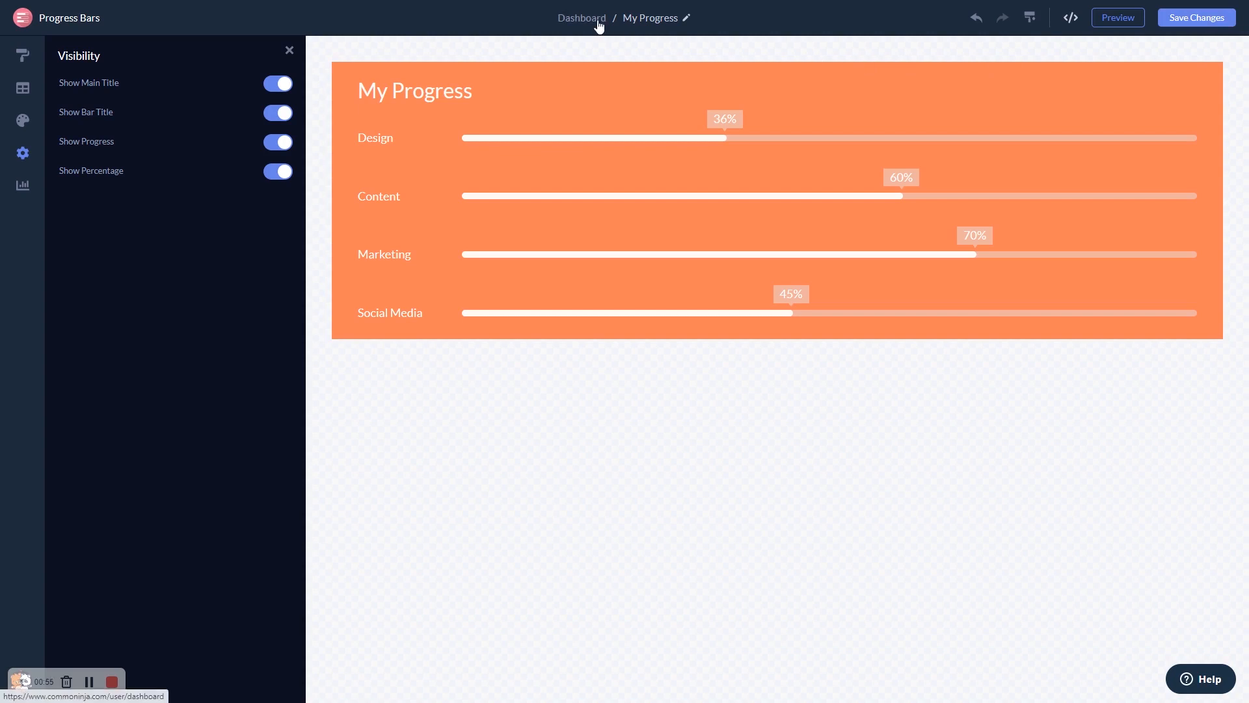
- Copy the widget's installation code from Add to site on the dashboard
left_click(581, 18)
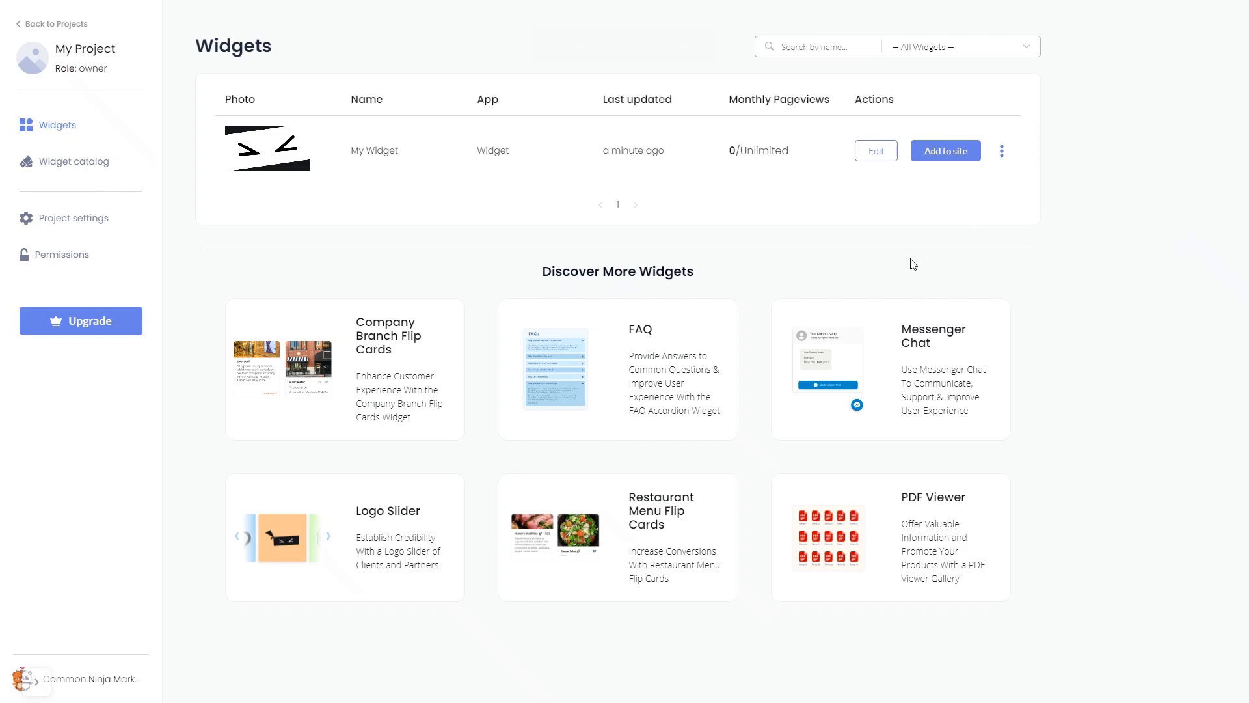
mouse_move(938, 217)
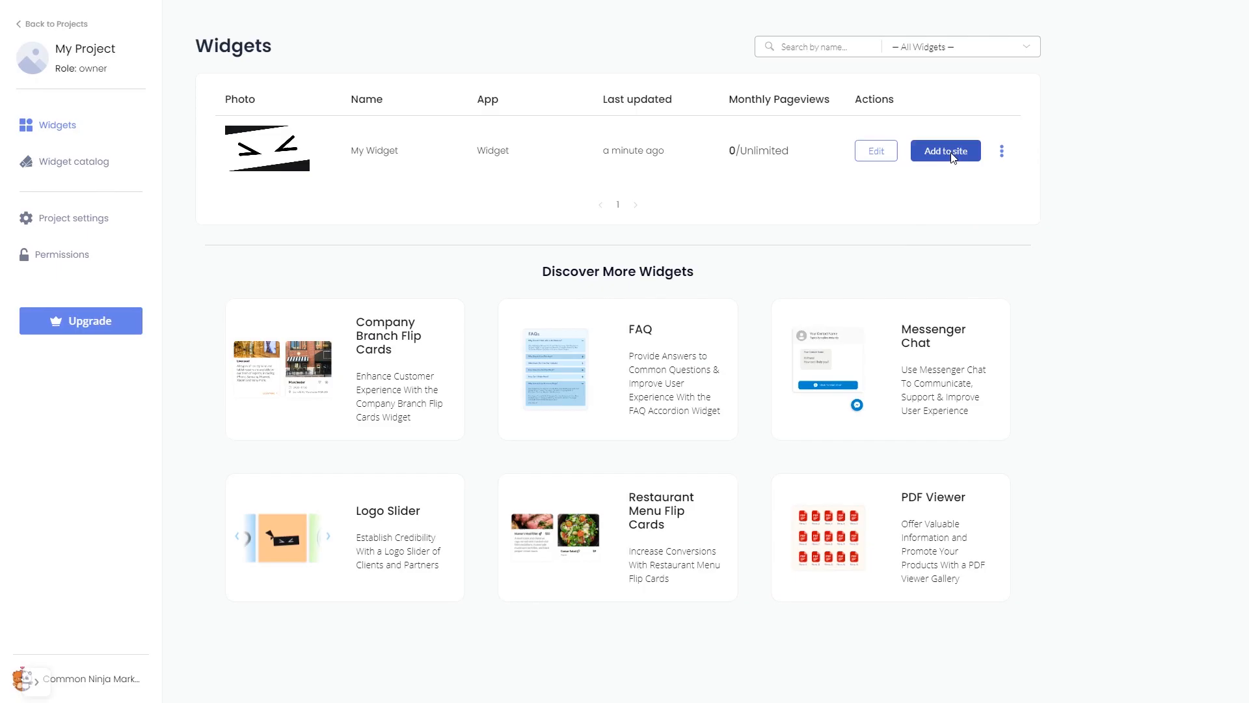
left_click(944, 150)
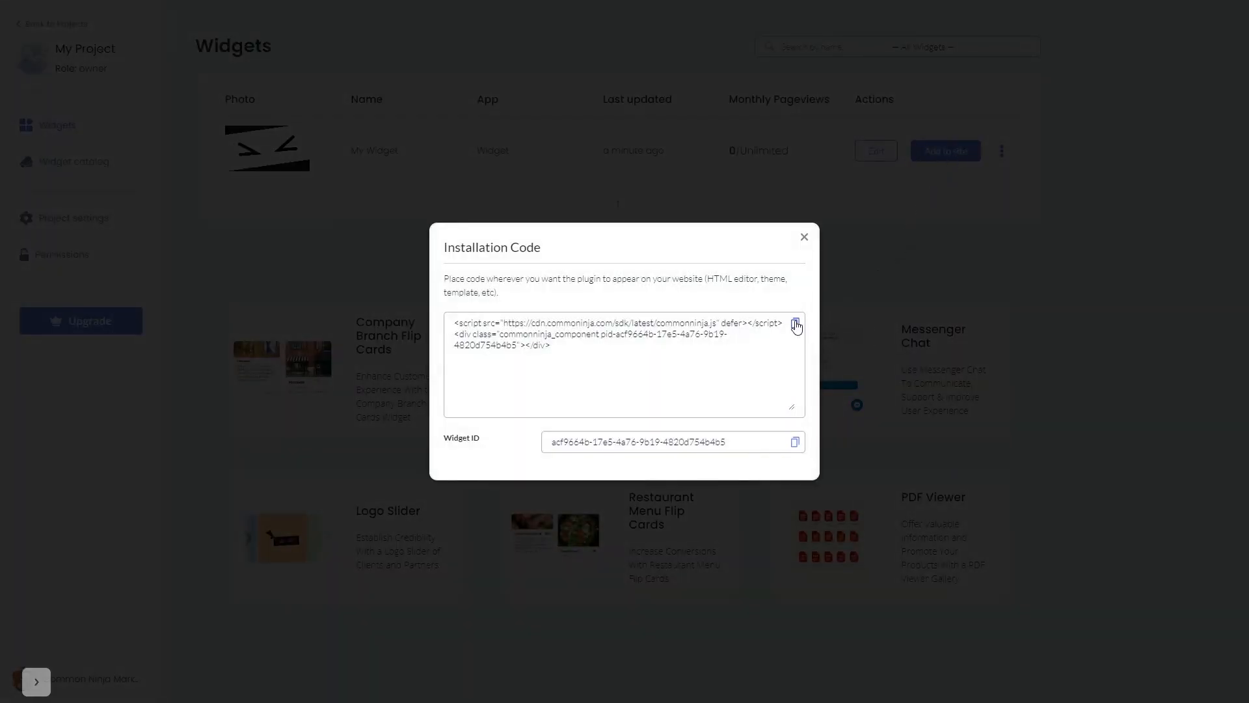
left_click(794, 325)
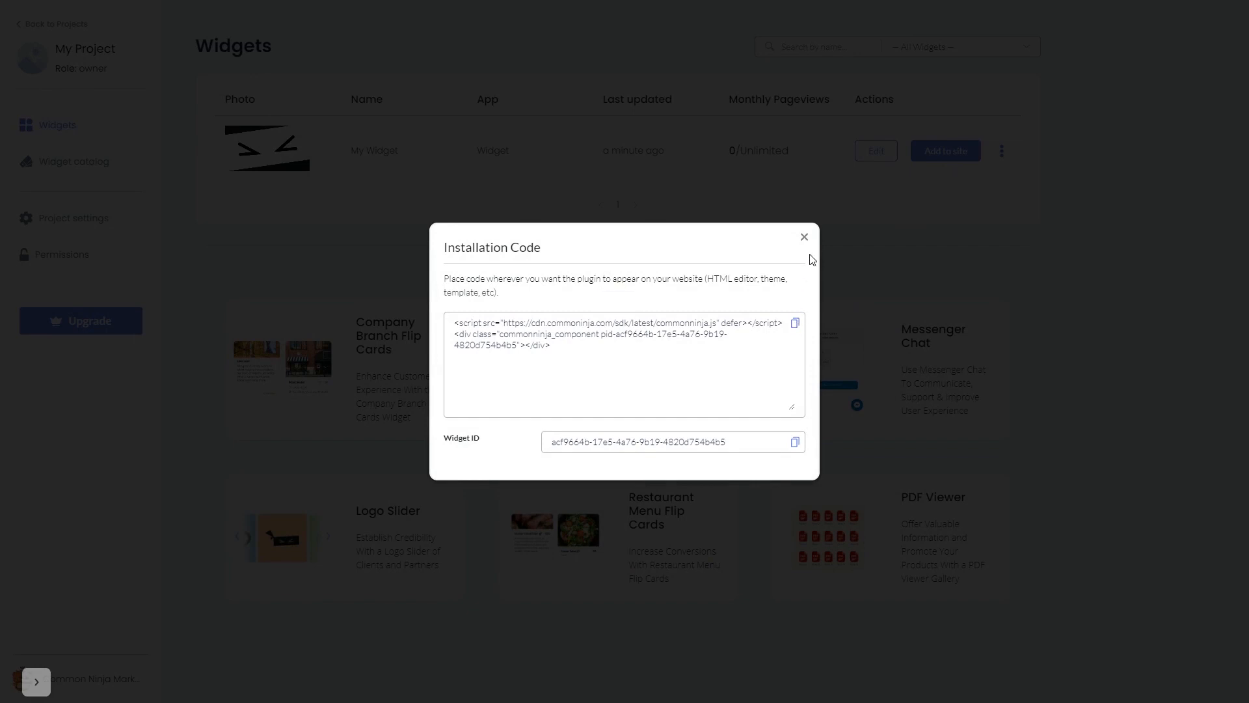
left_click(804, 237)
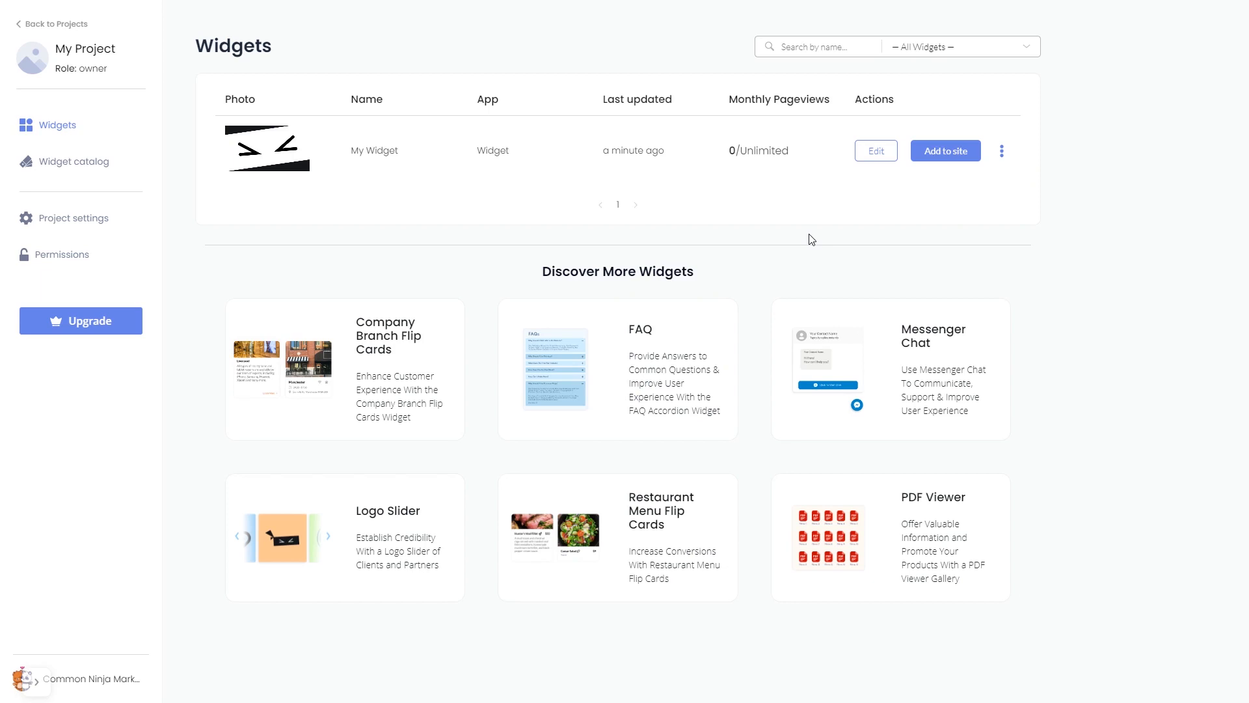
left_click(945, 150)
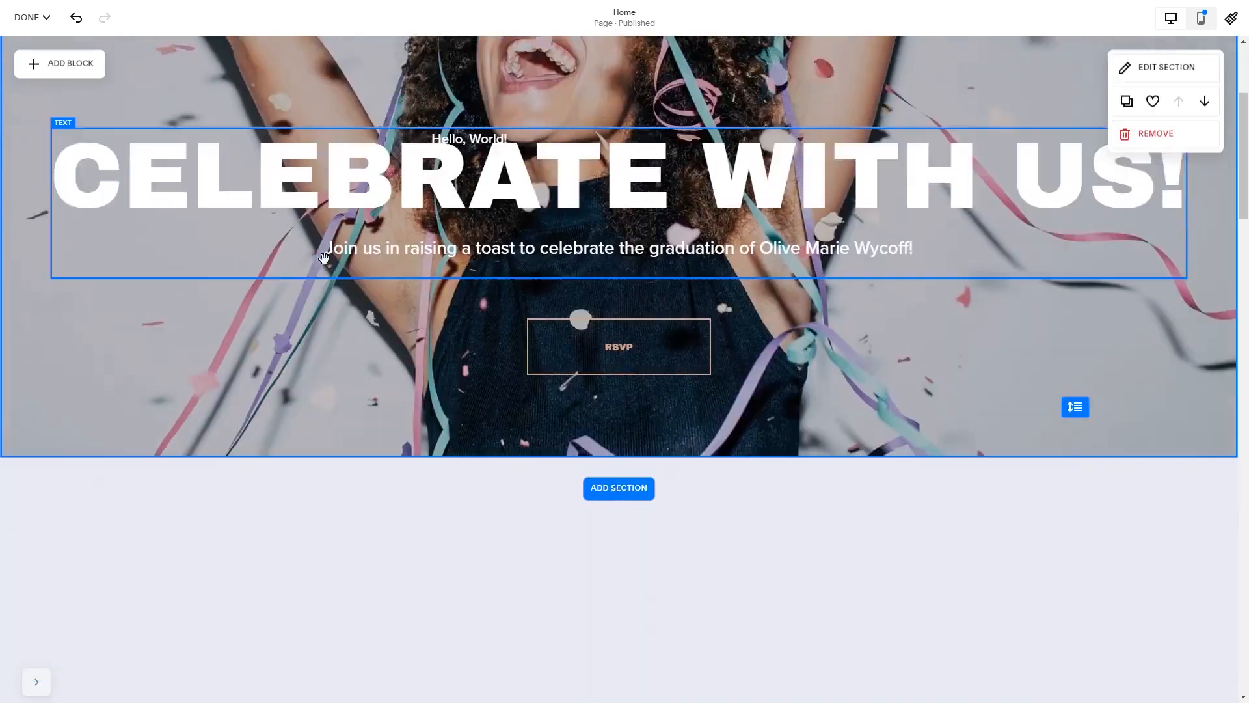
- Scroll the Home page editor down to the empty section below the celebration banner
scroll("down", 3)
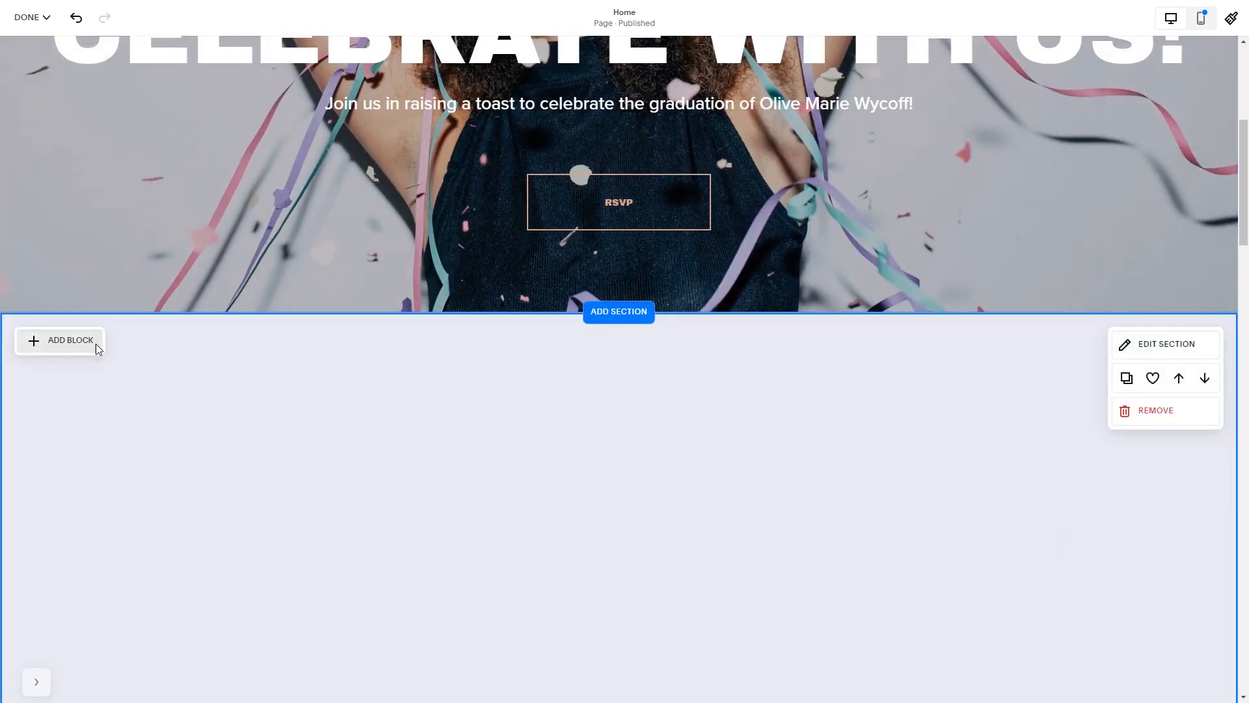
- Add a Code block and highlight its <p>Hello, World!</p> placeholder HTML
left_click(61, 340)
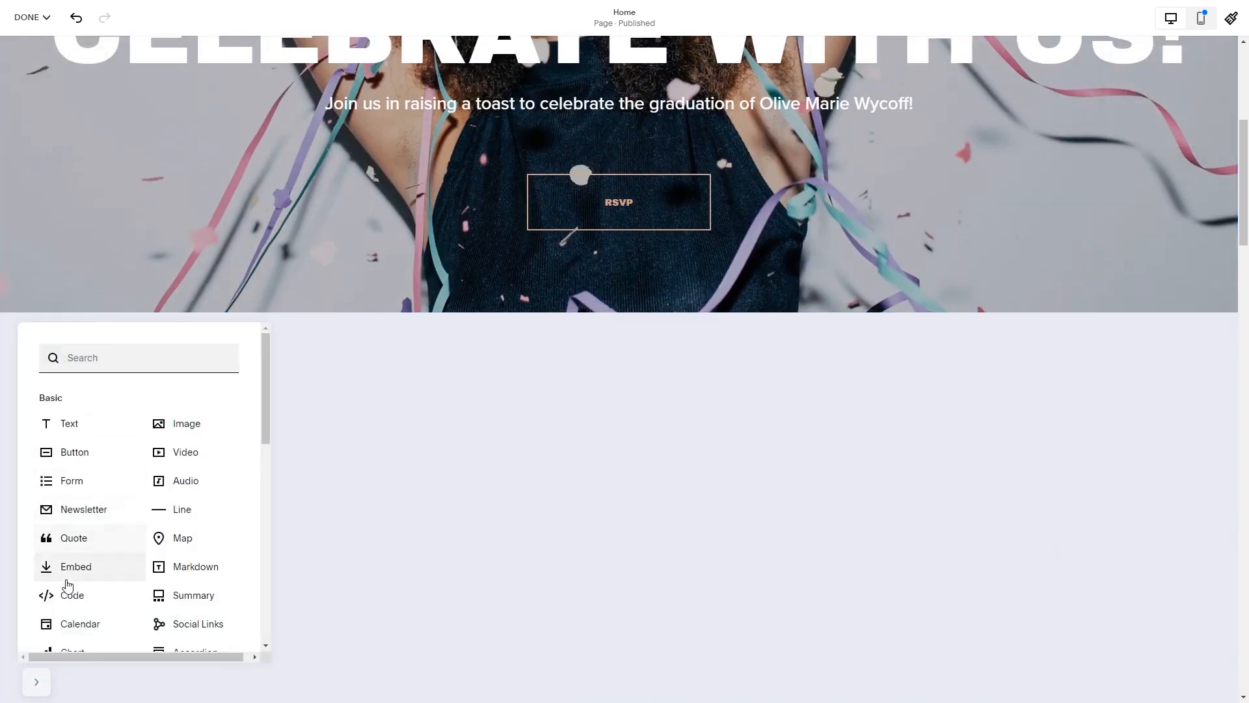
left_click(70, 422)
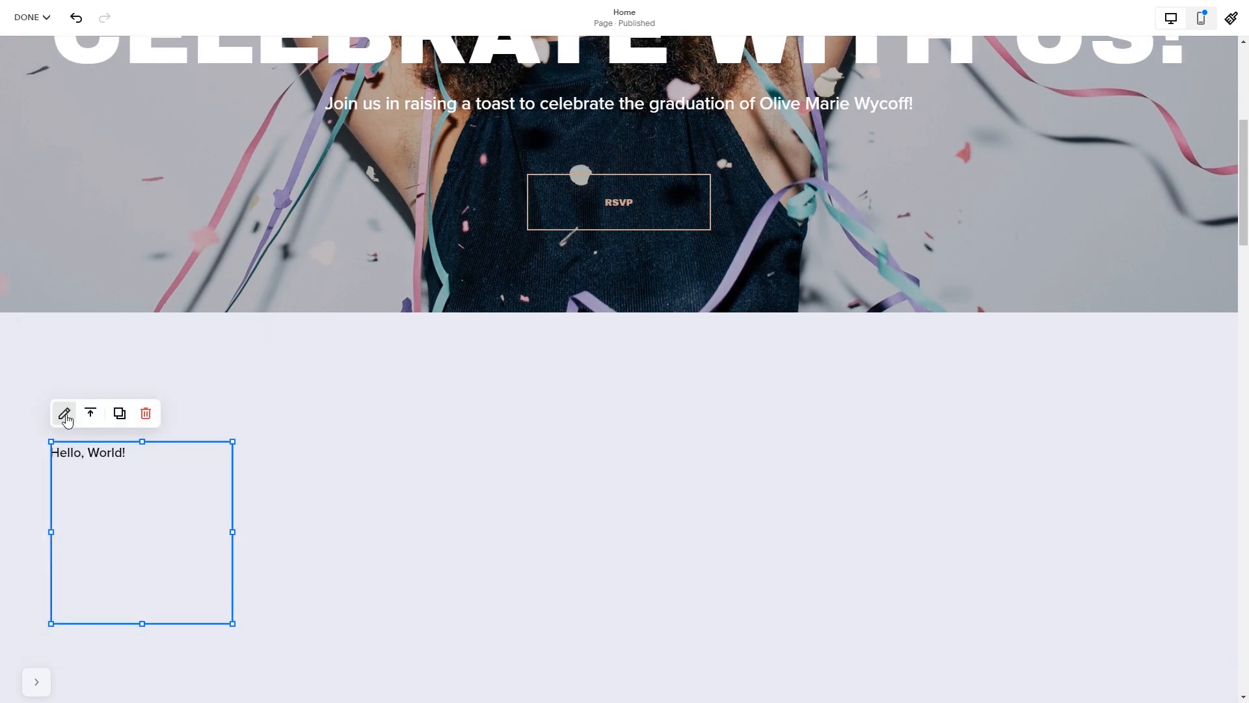
mouse_move(64, 413)
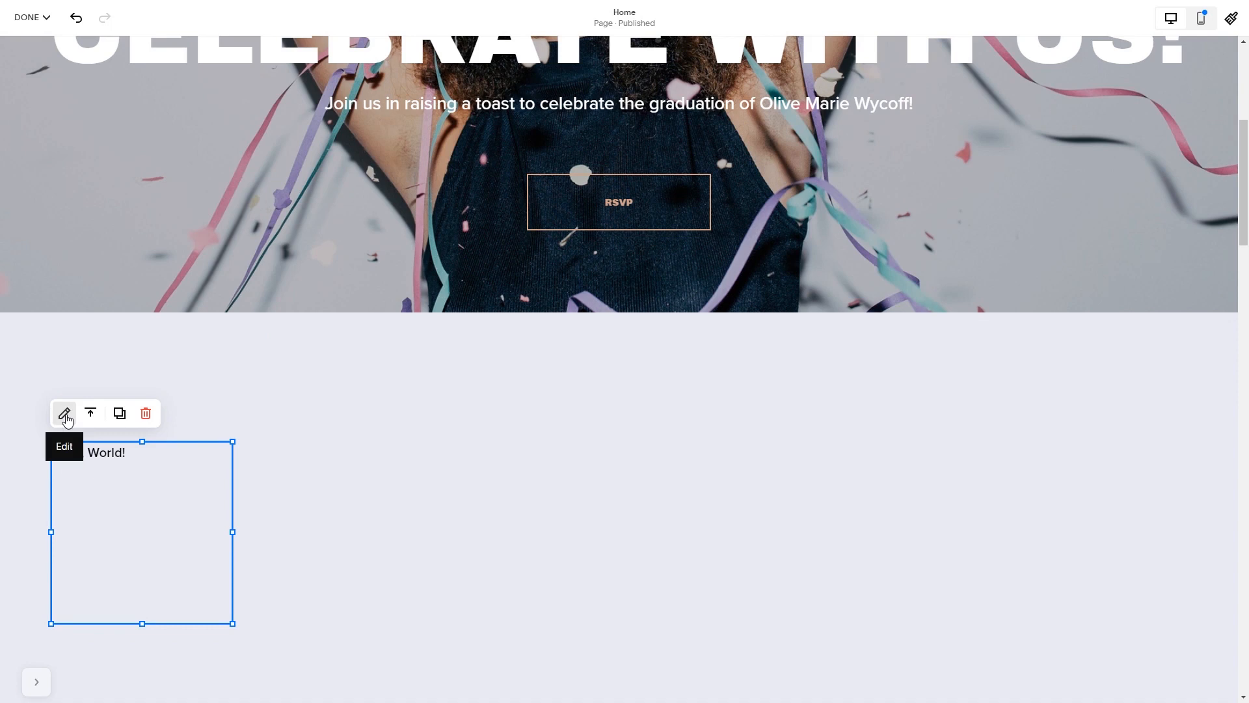
left_click(64, 413)
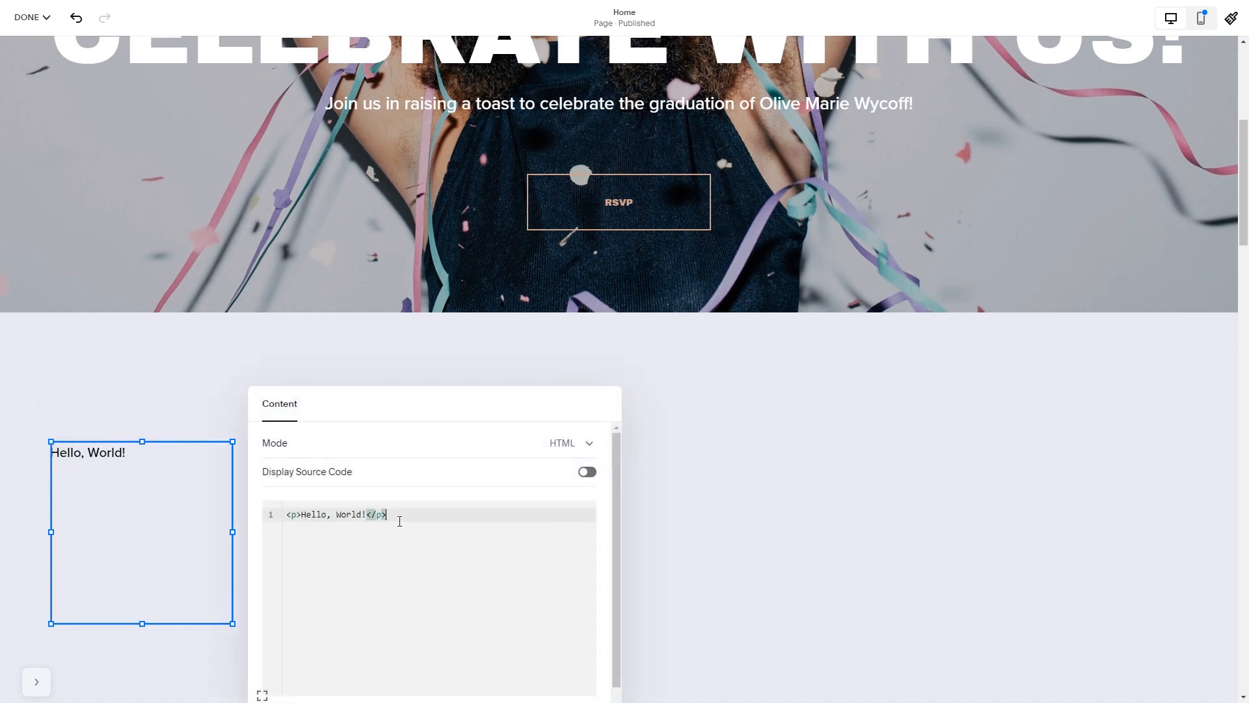
triple_click(335, 514)
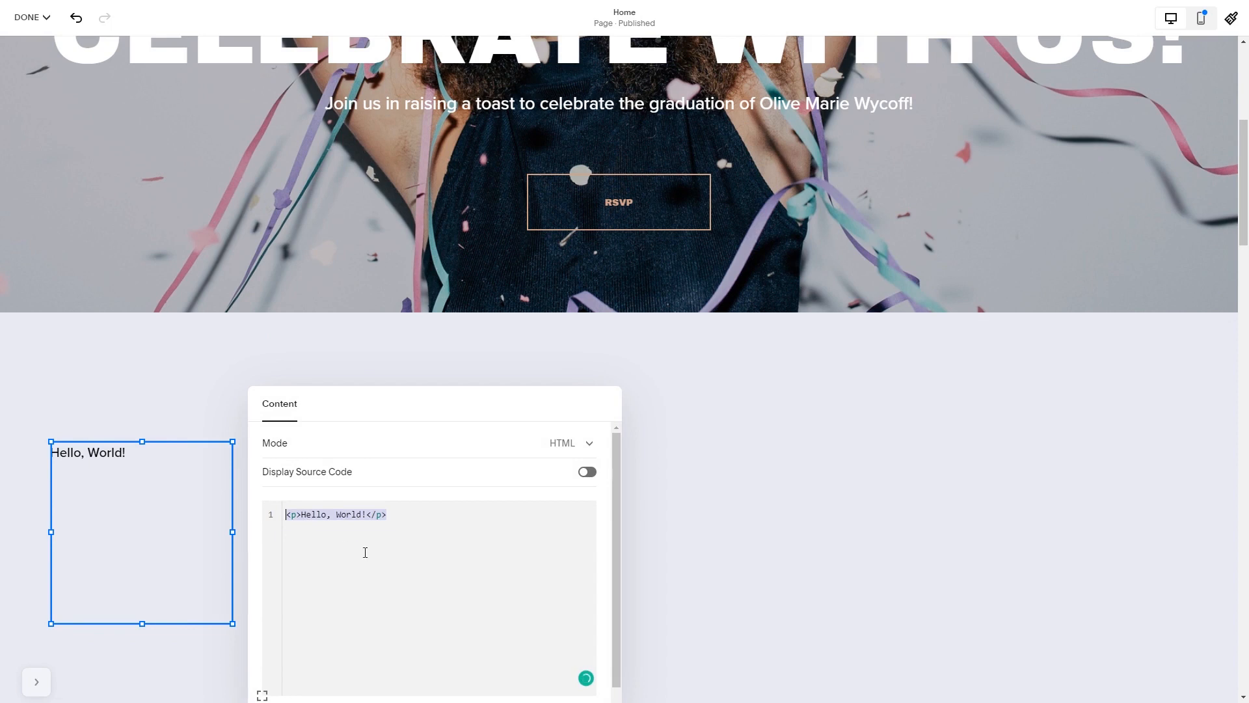